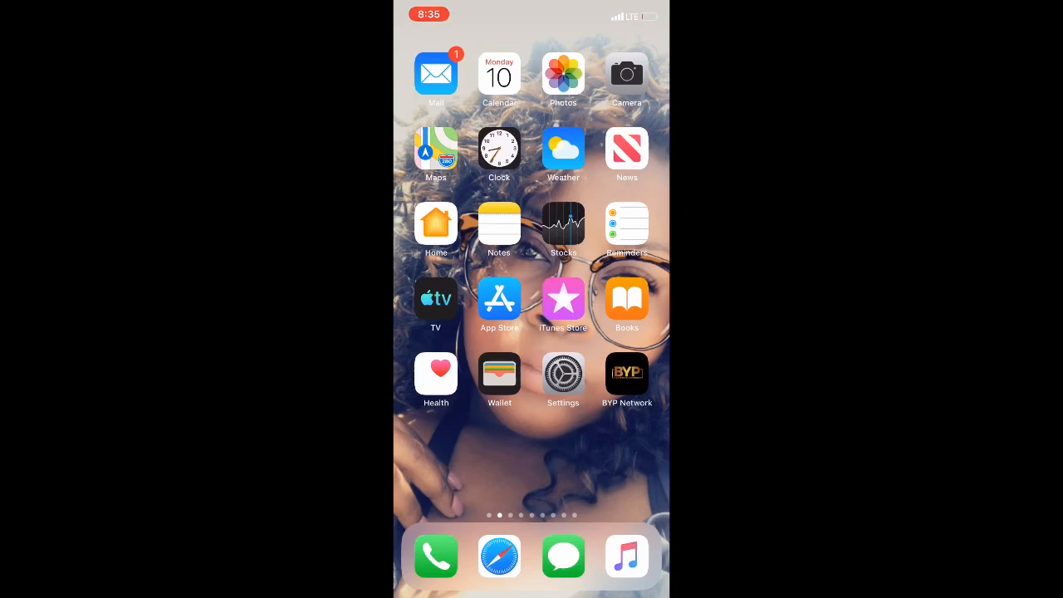
# Launch the Settings app from the home screen.
pyautogui.click(562, 378)
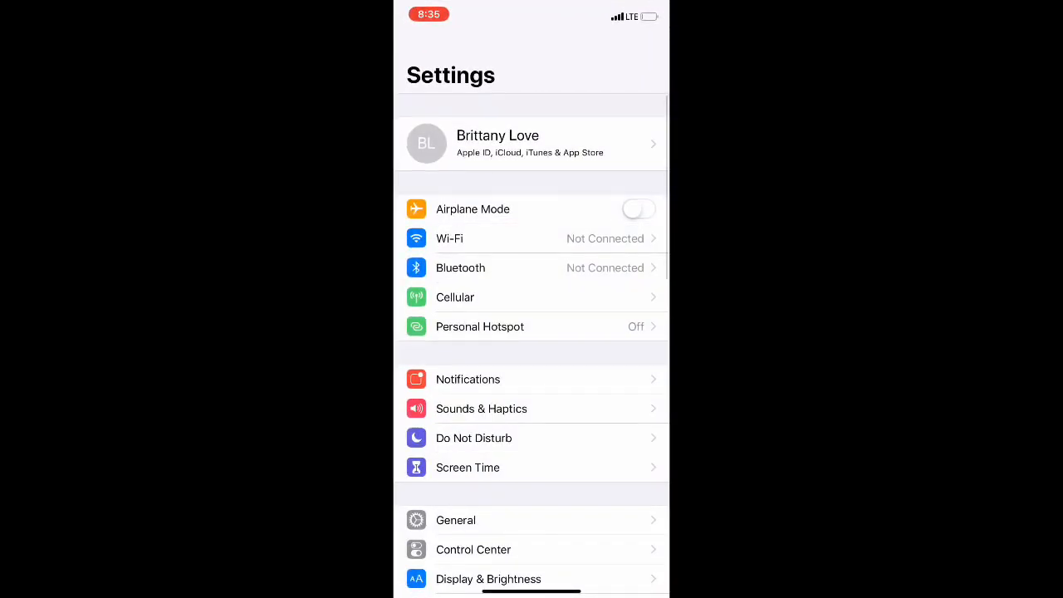
# Scroll the Settings list down to reach Face ID & Passcode.
pyautogui.scroll(-3)
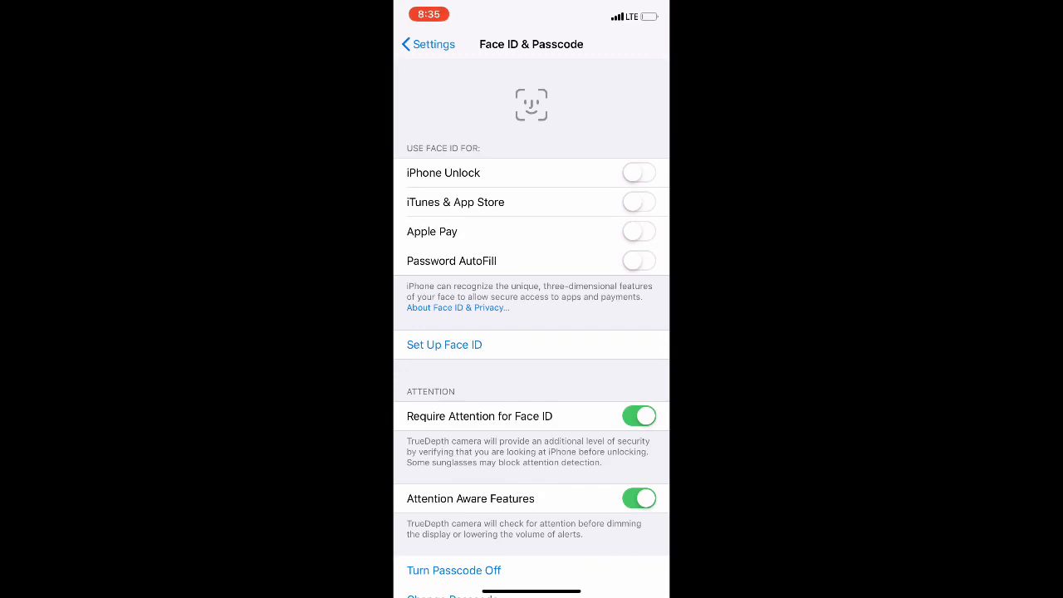
# Choose Set Up Face ID to reach the setup introduction.
pyautogui.click(445, 344)
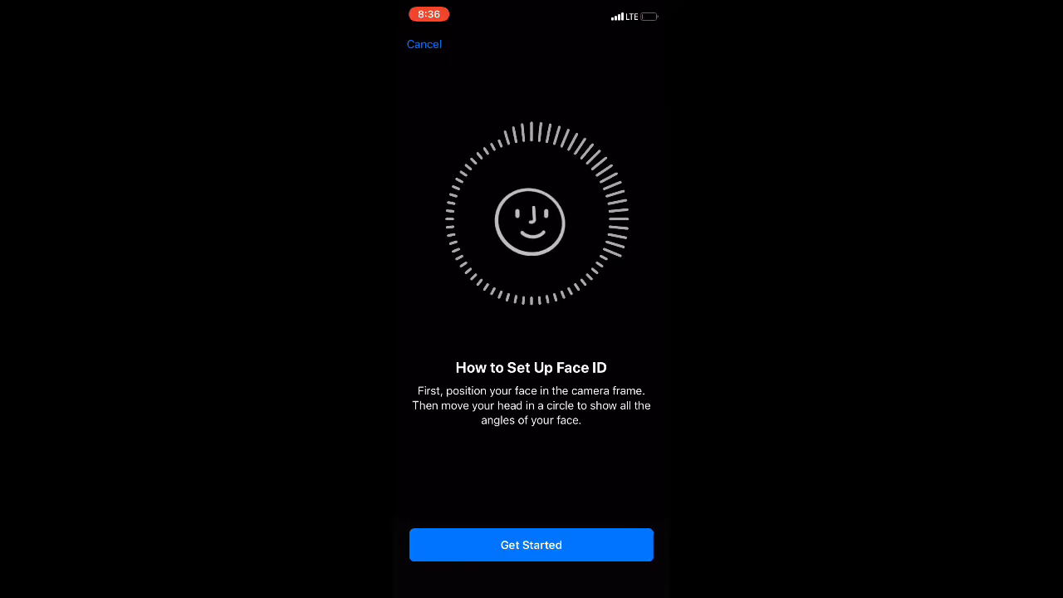
# Complete the first face scan via Get Started and continue to the second scan.
pyautogui.click(531, 545)
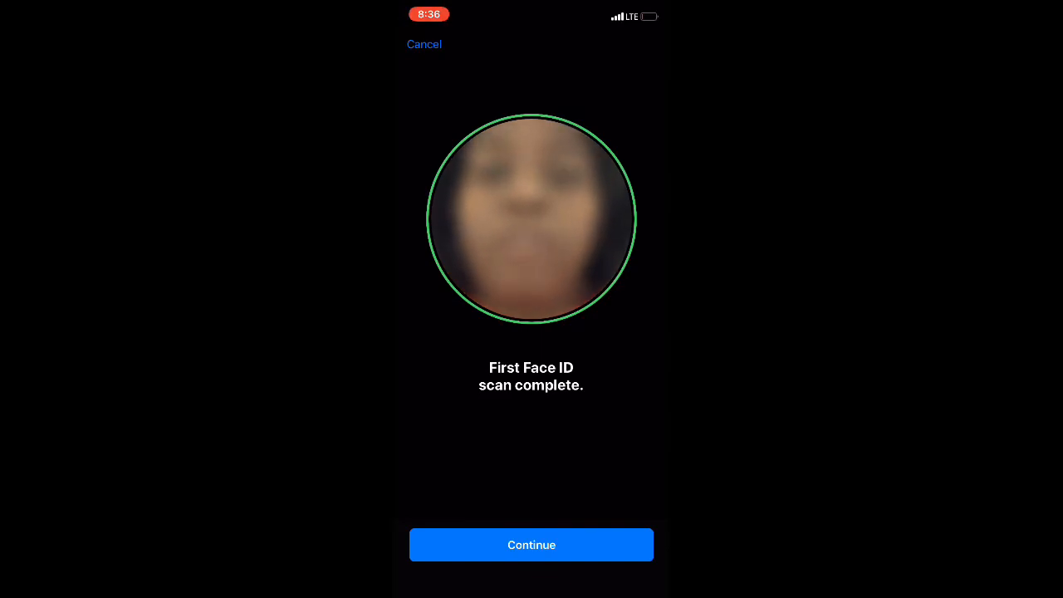
pyautogui.click(532, 545)
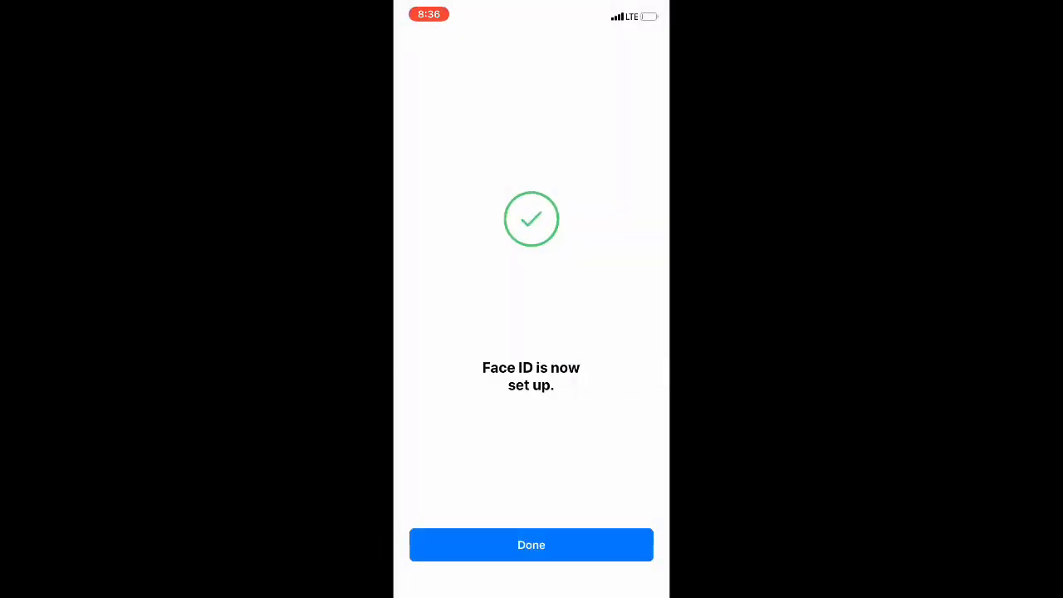
# Confirm Done so Face ID is on for Unlock, App Store, Apple Pay and AutoFill.
pyautogui.click(532, 546)
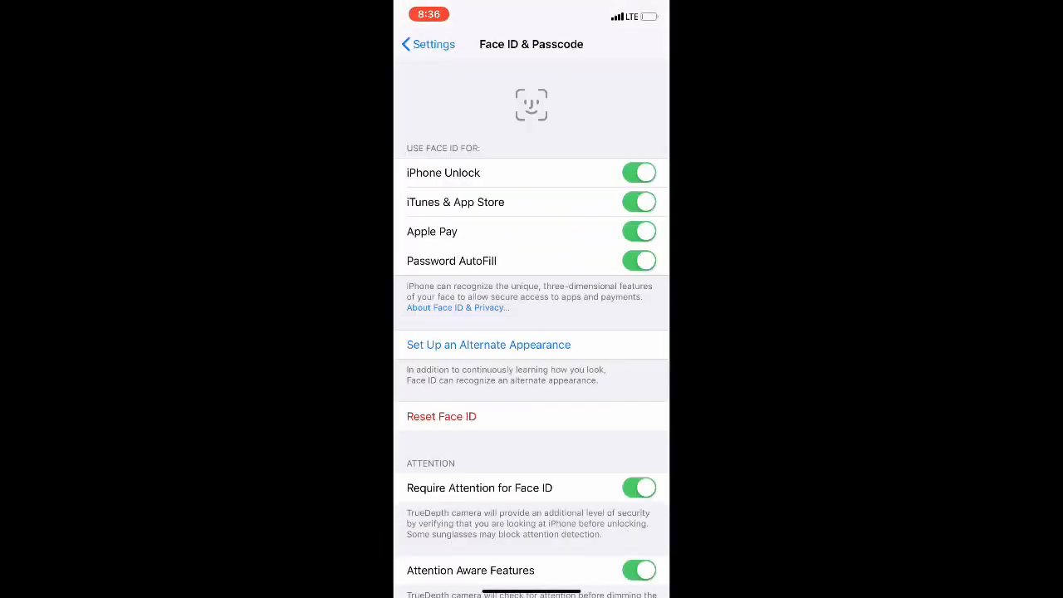